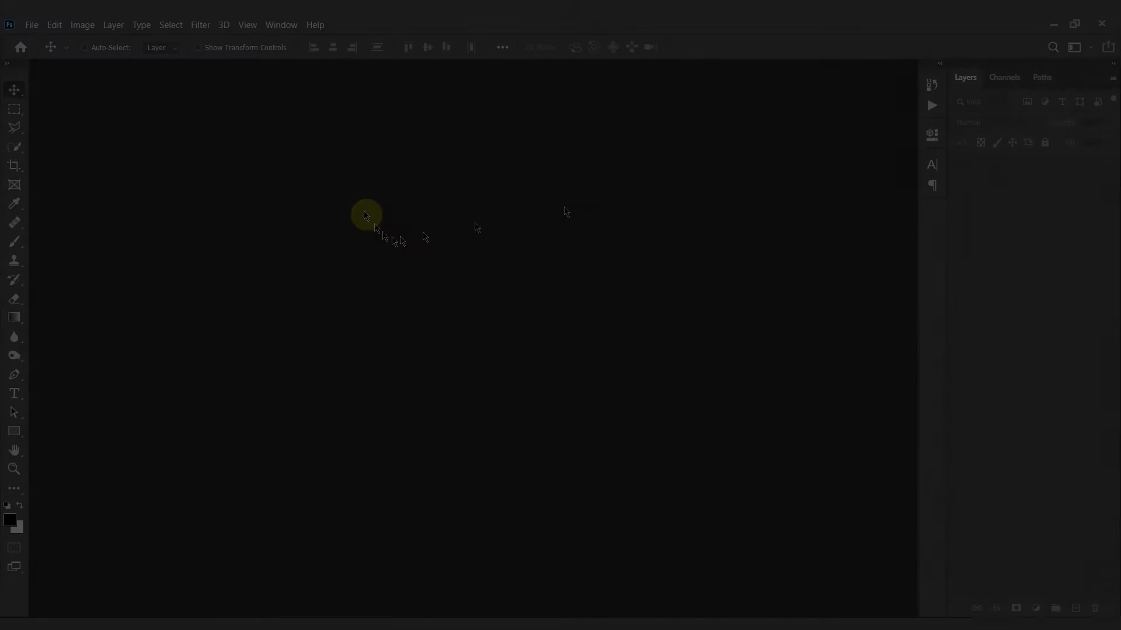
# Open the raw Mustang photo from the MT Images folder via File > Open
pyautogui.click(32, 24)
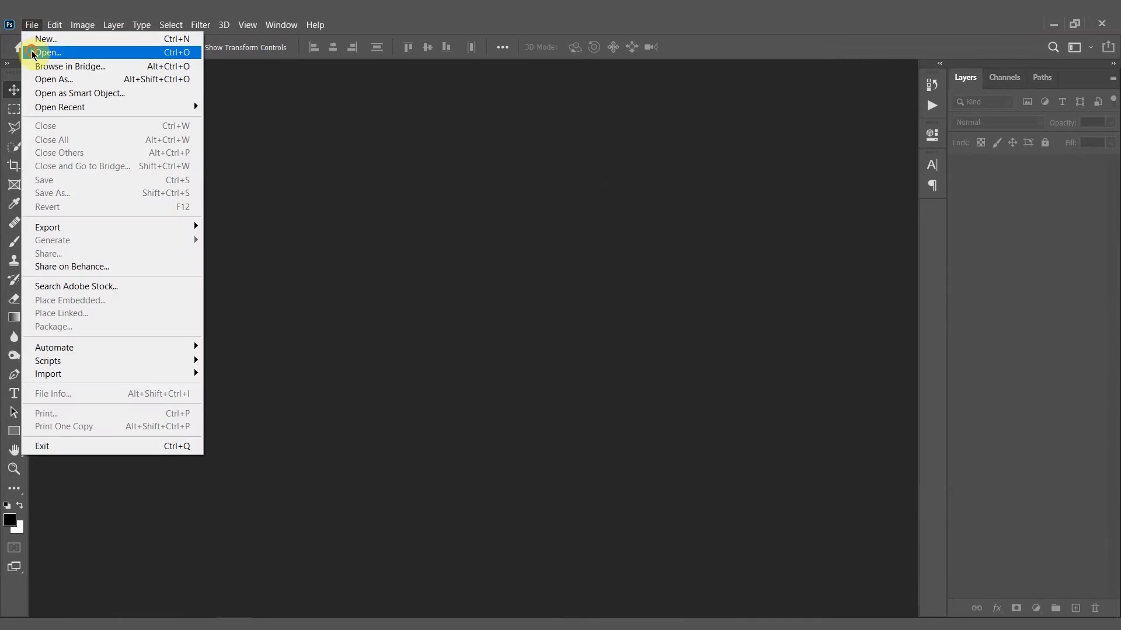
pyautogui.click(49, 52)
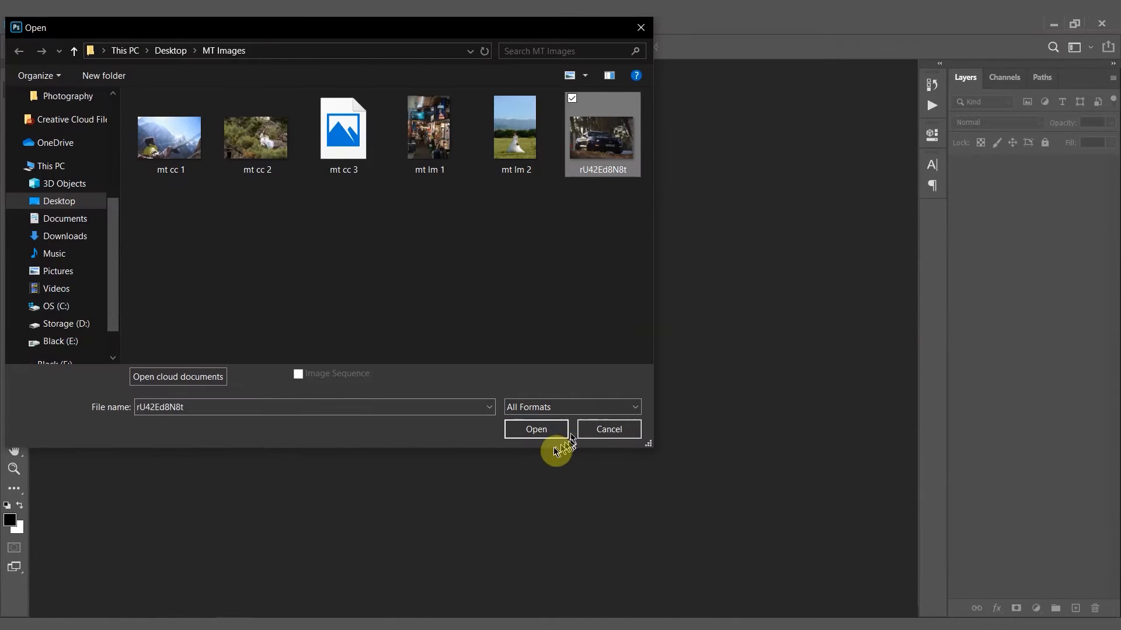
pyautogui.click(536, 428)
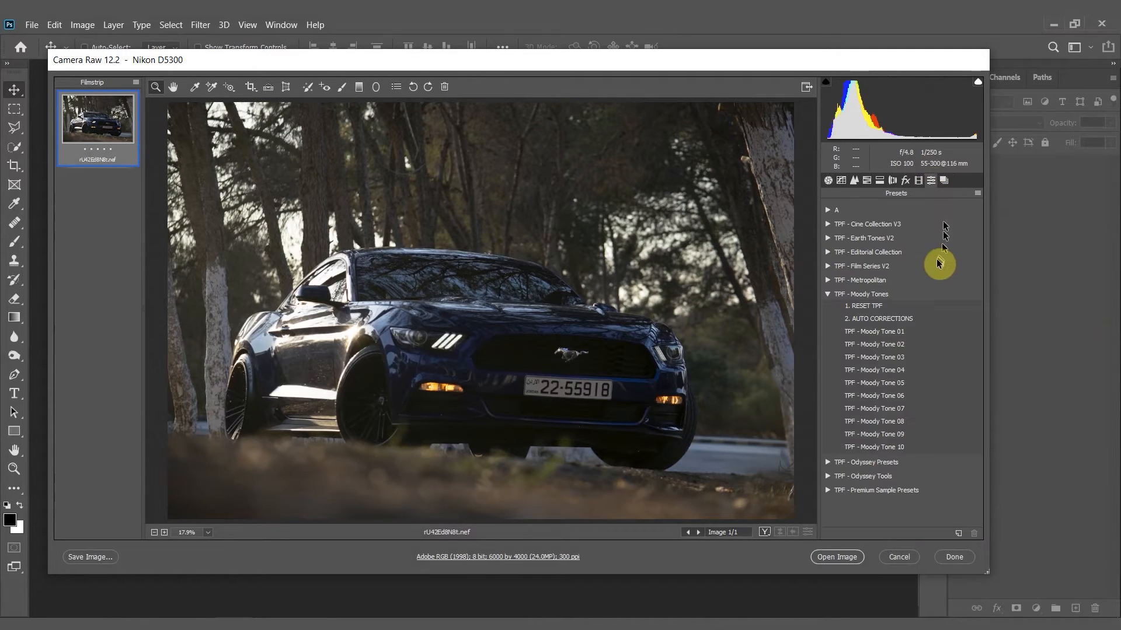
pyautogui.moveTo(922, 300)
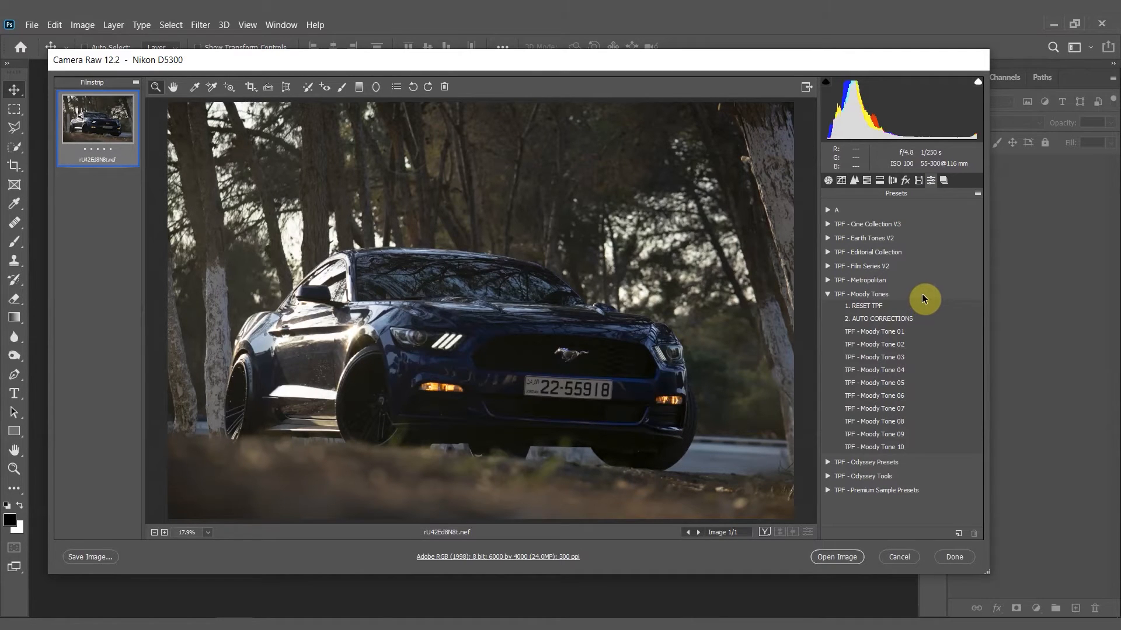
# Apply the 2. AUTO CORRECTIONS preset from the TPF - Moody Tones group
pyautogui.click(878, 319)
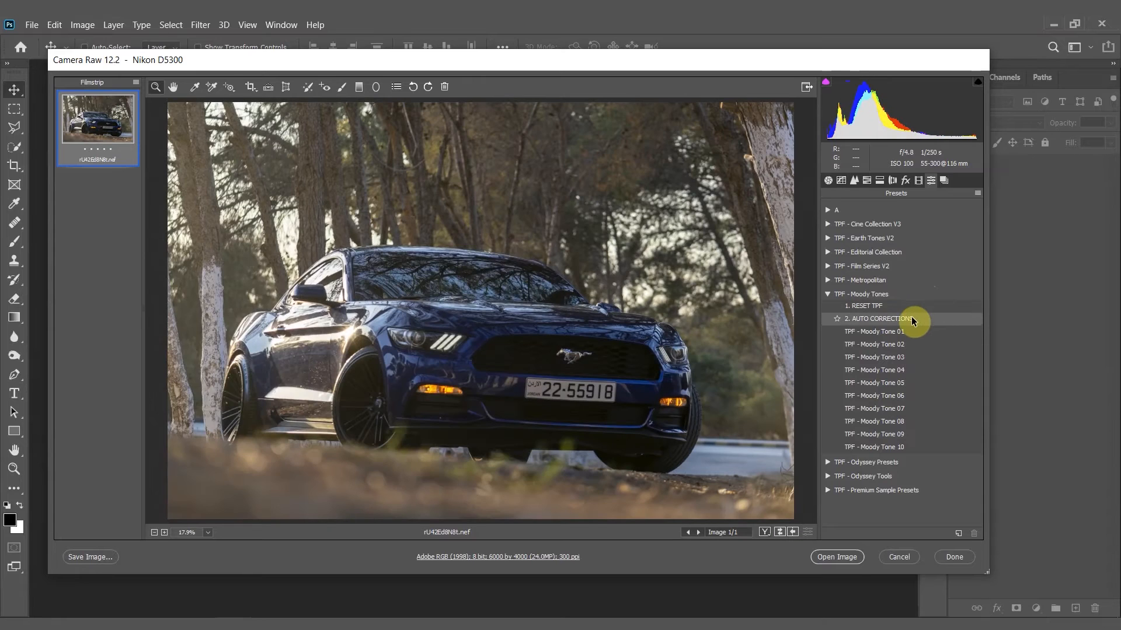
pyautogui.click(878, 319)
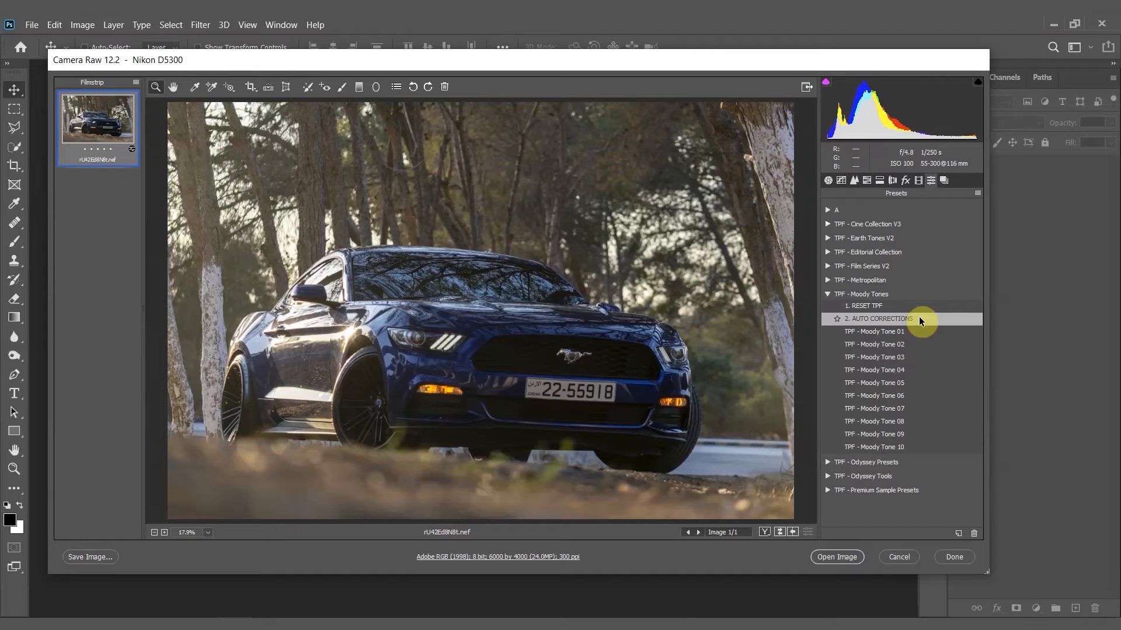
# Preview Moody Tone 01, 02 and later presets, settling on TPF - Moody Tone 05
pyautogui.click(874, 330)
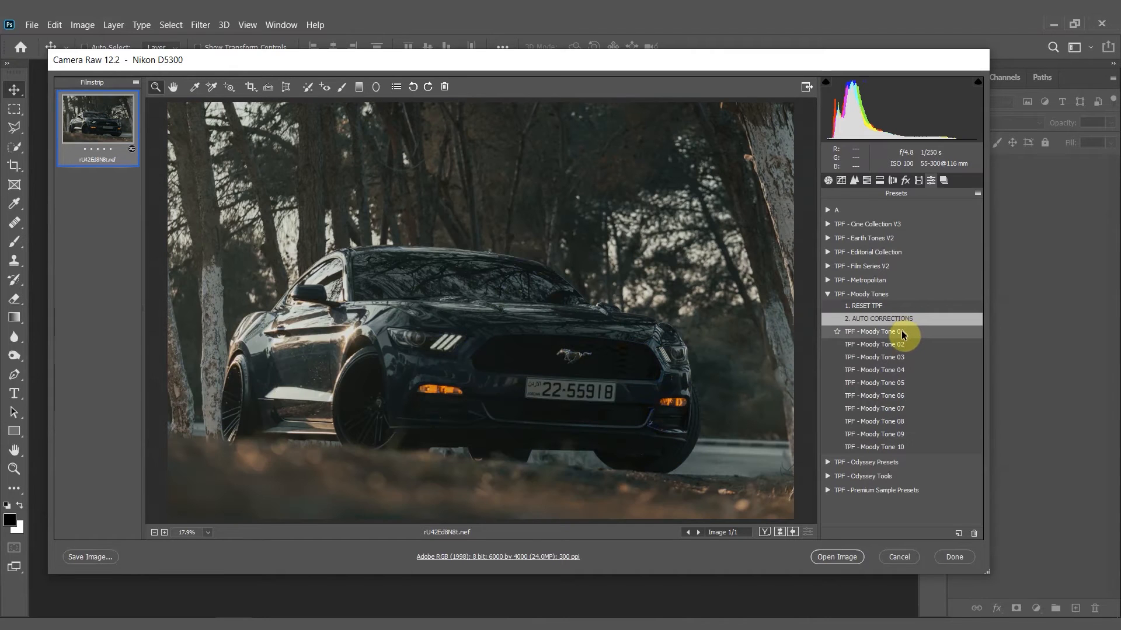
pyautogui.click(874, 343)
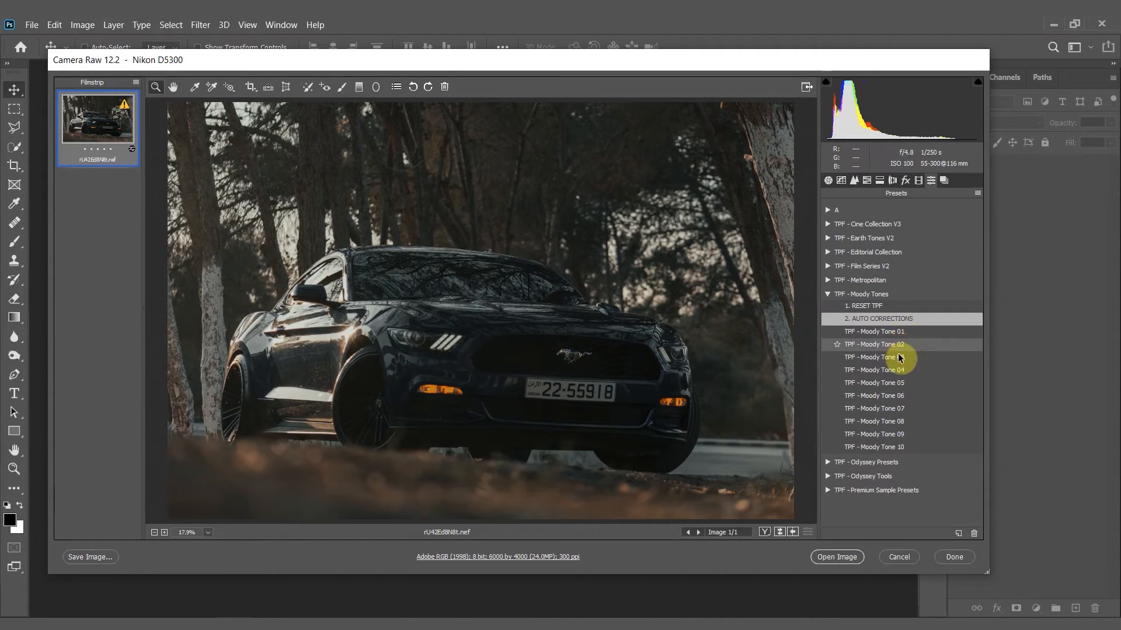
pyautogui.click(873, 370)
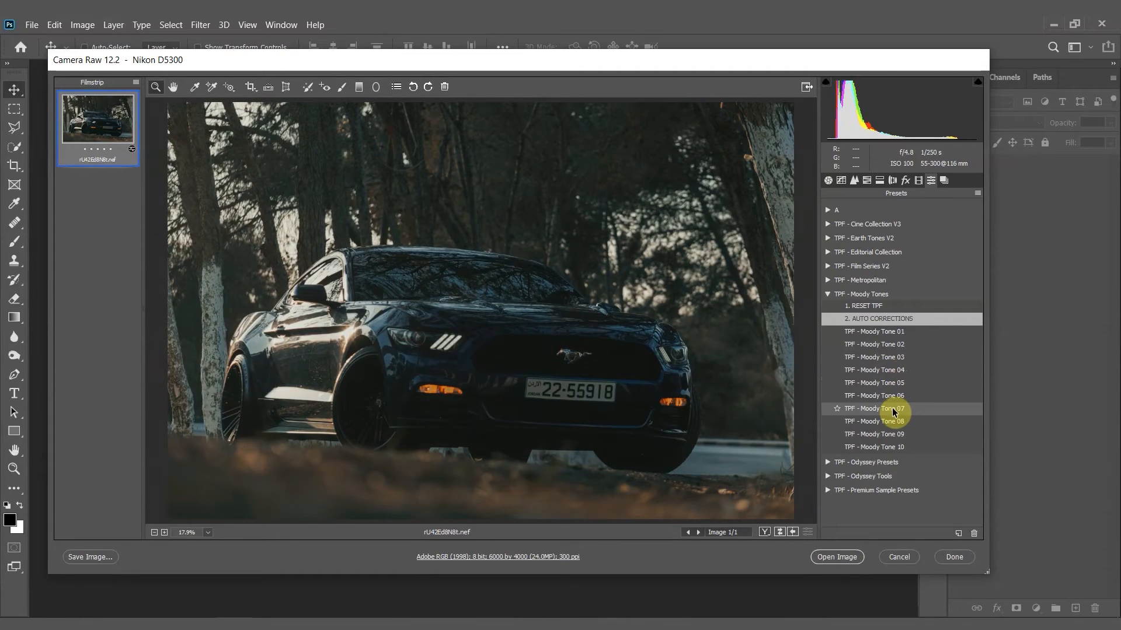
pyautogui.click(874, 422)
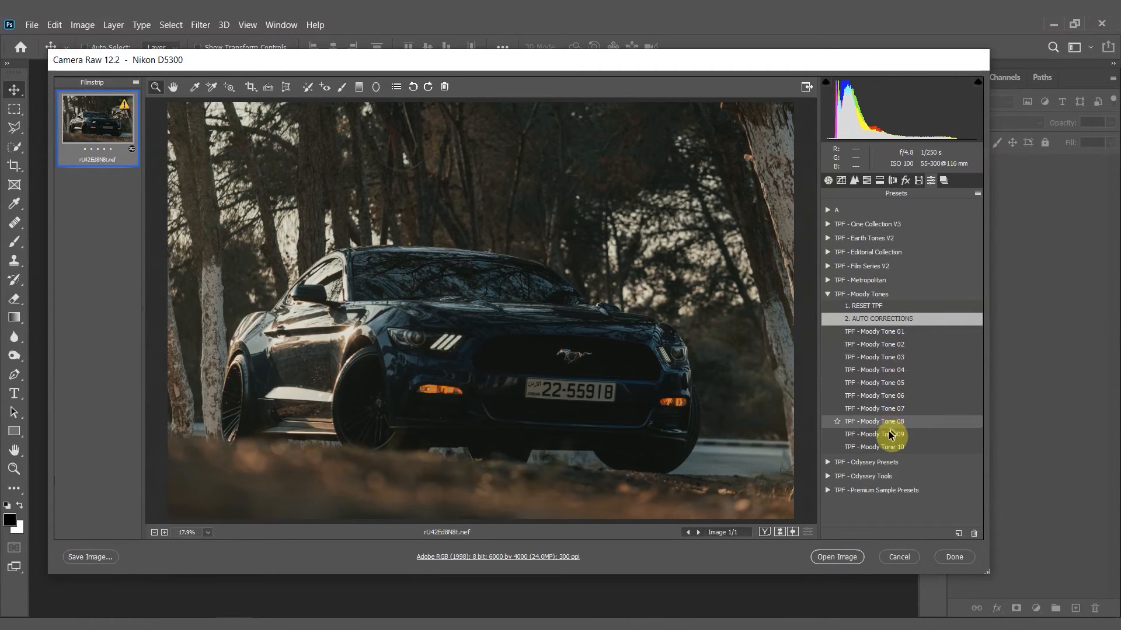
pyautogui.click(874, 447)
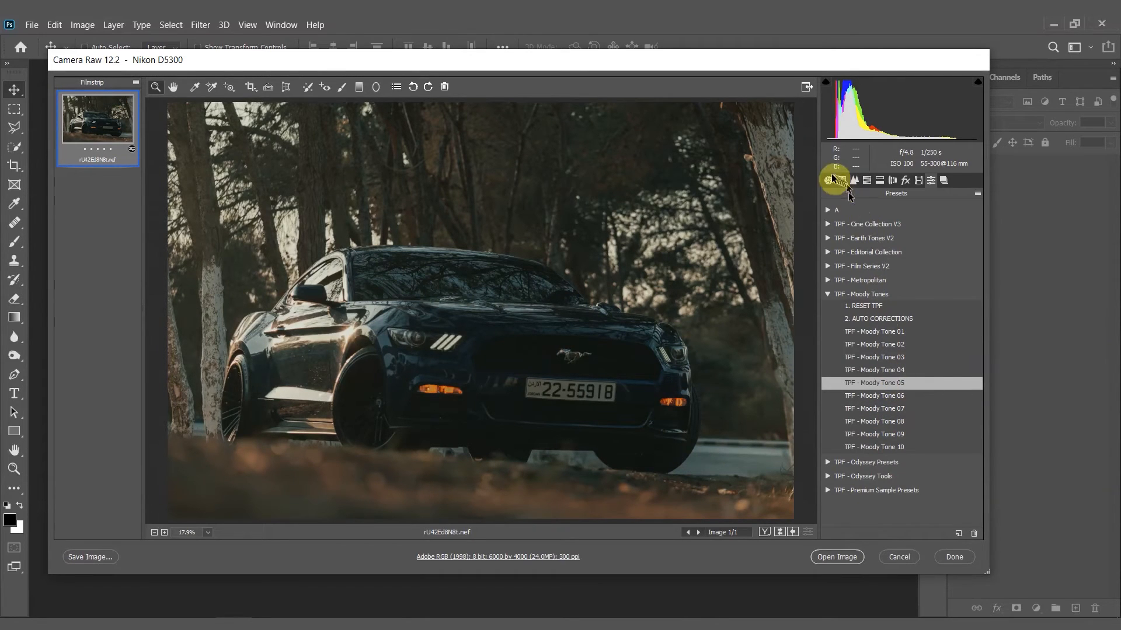
# Switch to the Basic panel to adjust exposure and shadows
pyautogui.click(827, 180)
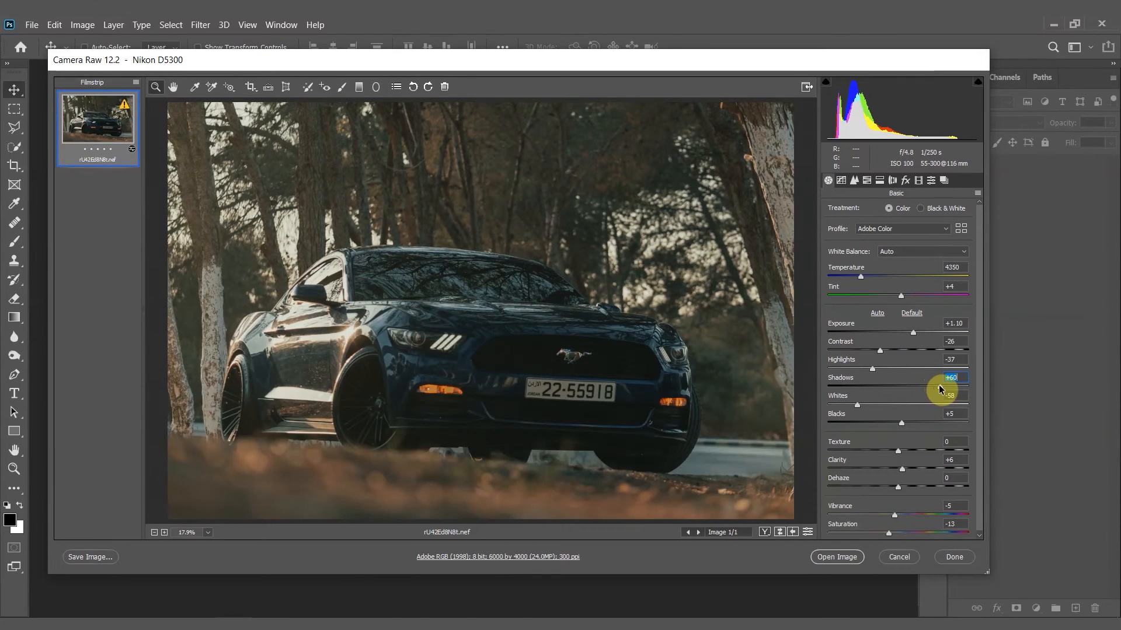
pyautogui.moveTo(862, 280)
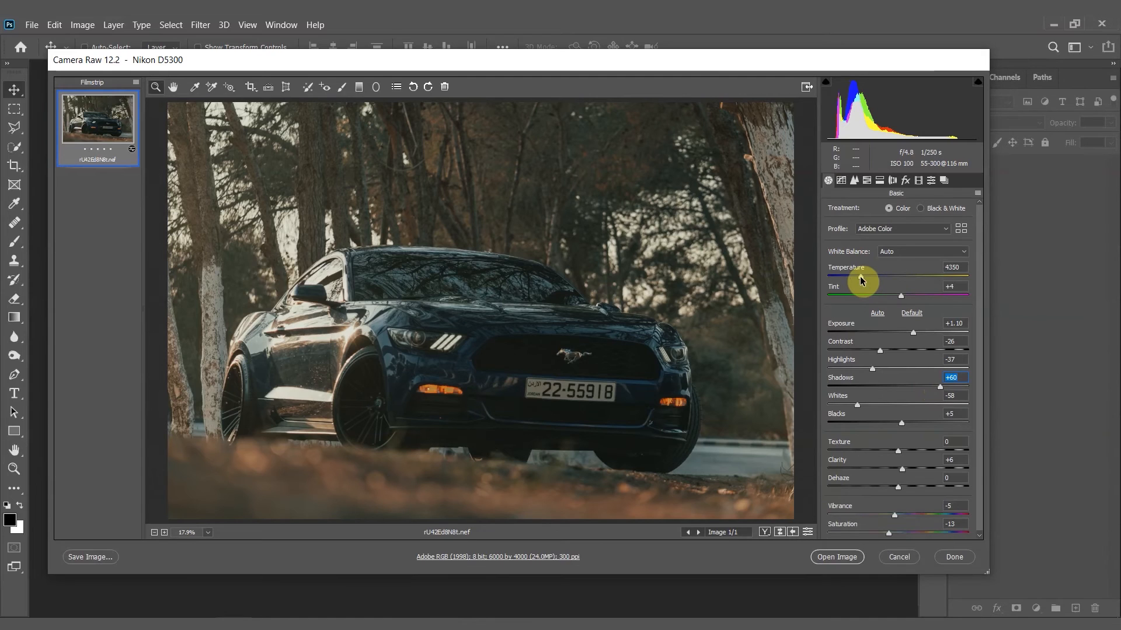